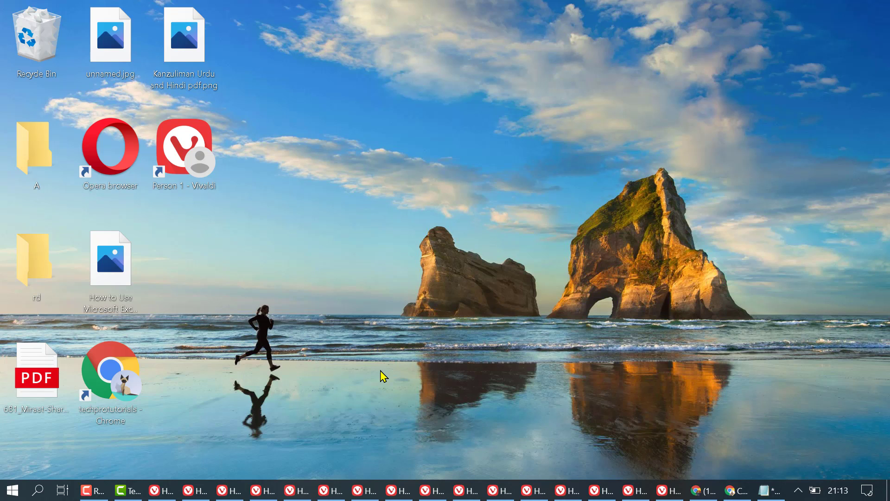
# - Launch the DirectX Diagnostic Tool by running dxdiag from the Run dialog
pyautogui.press('win+r')
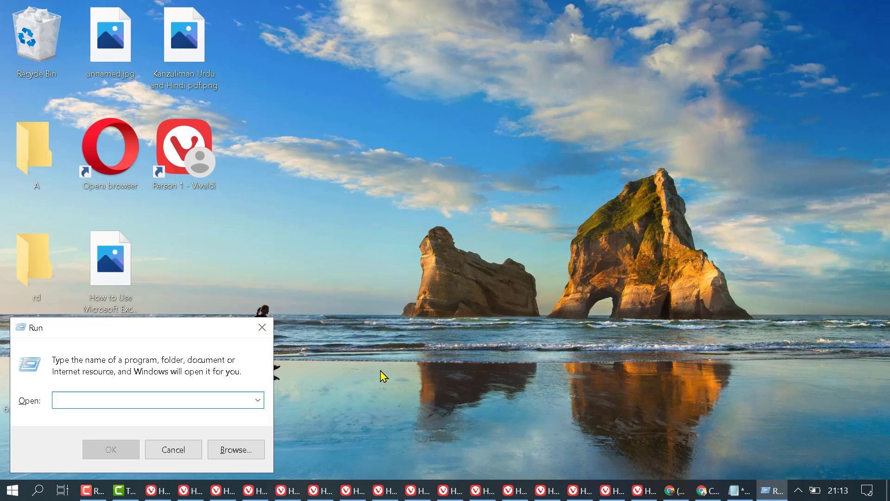
pyautogui.write('dx')
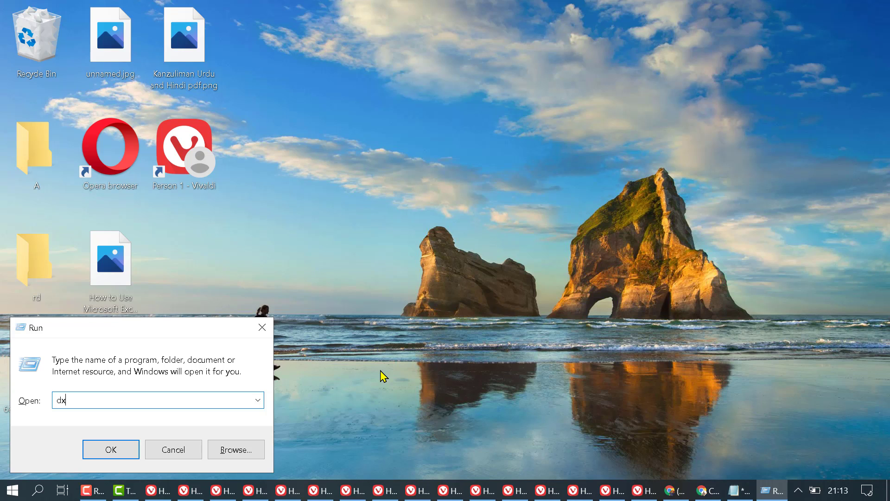
pyautogui.write('d')
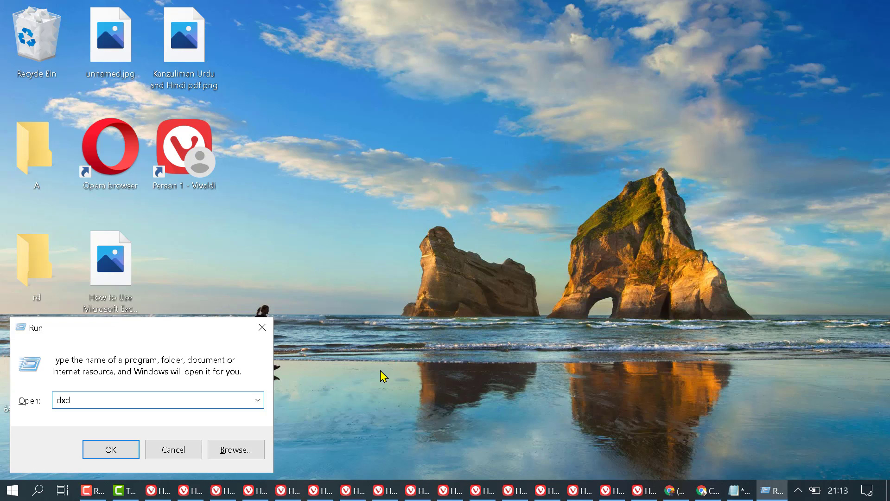
pyautogui.write('ag')
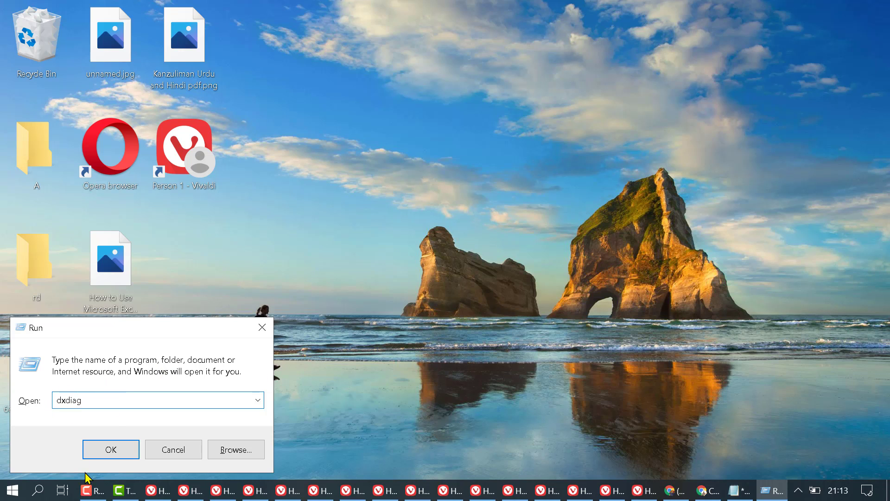
pyautogui.click(111, 449)
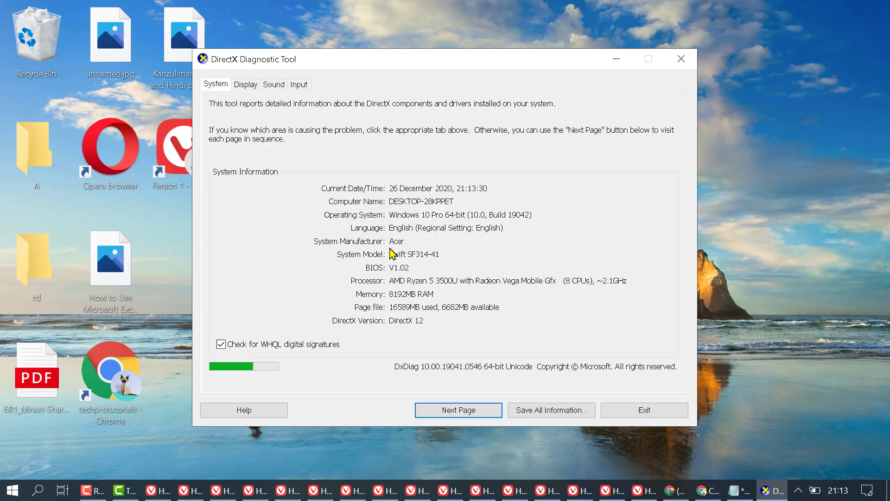
pyautogui.moveTo(425, 221)
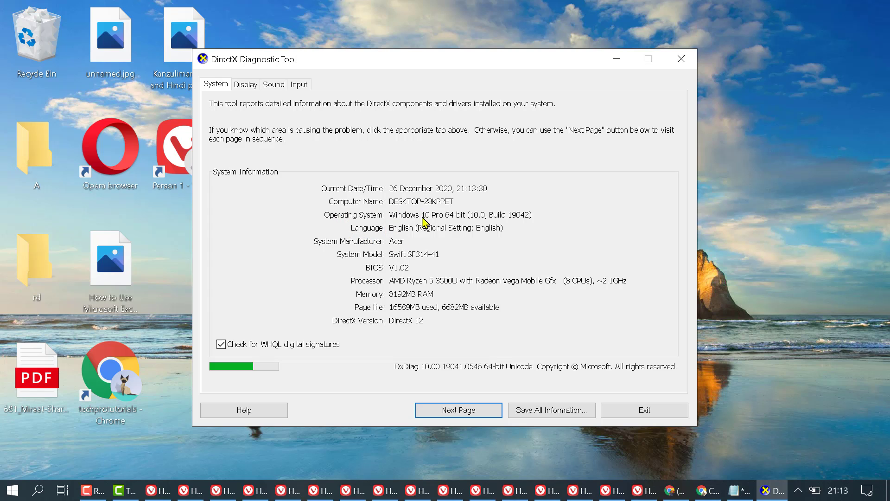
pyautogui.moveTo(392, 224)
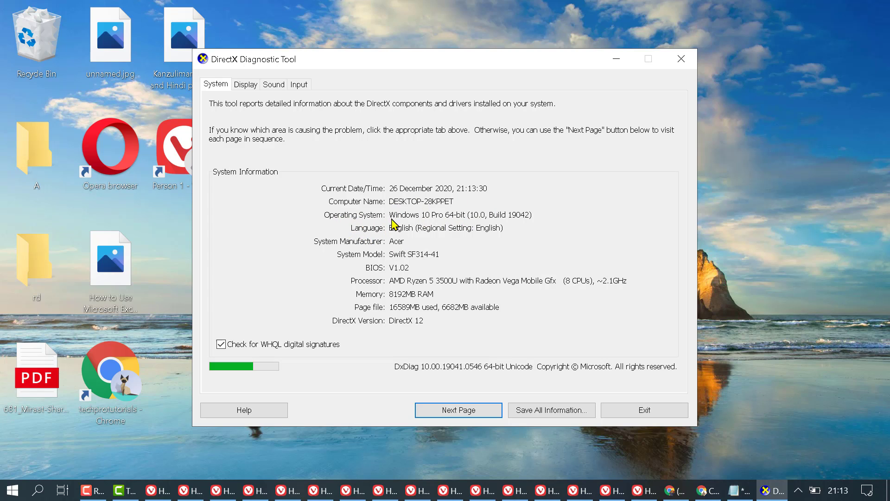
pyautogui.moveTo(458, 223)
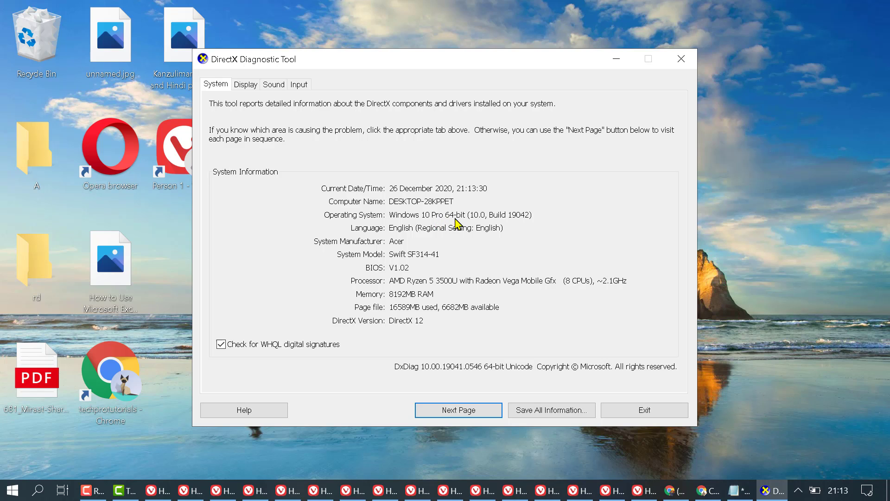
pyautogui.moveTo(482, 226)
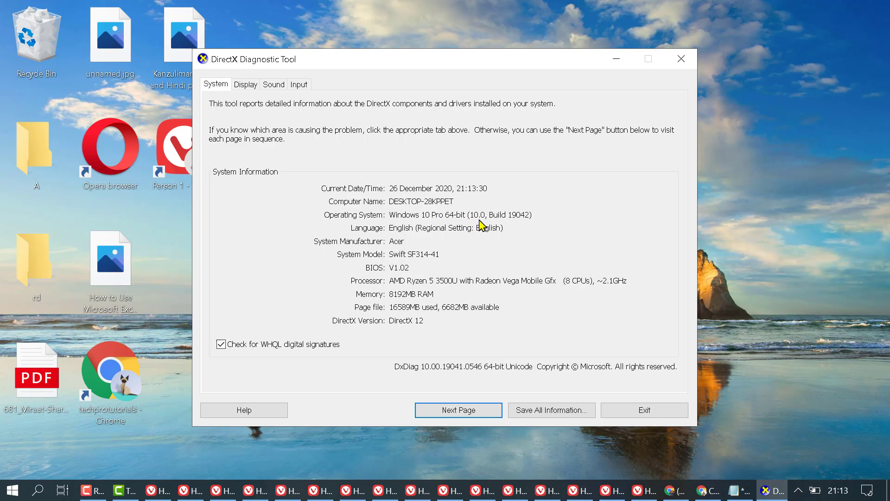
pyautogui.moveTo(497, 225)
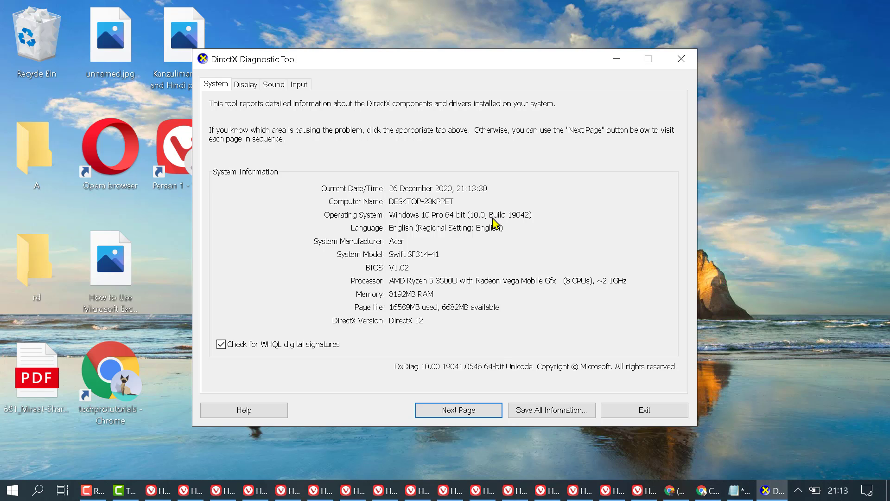
pyautogui.moveTo(506, 222)
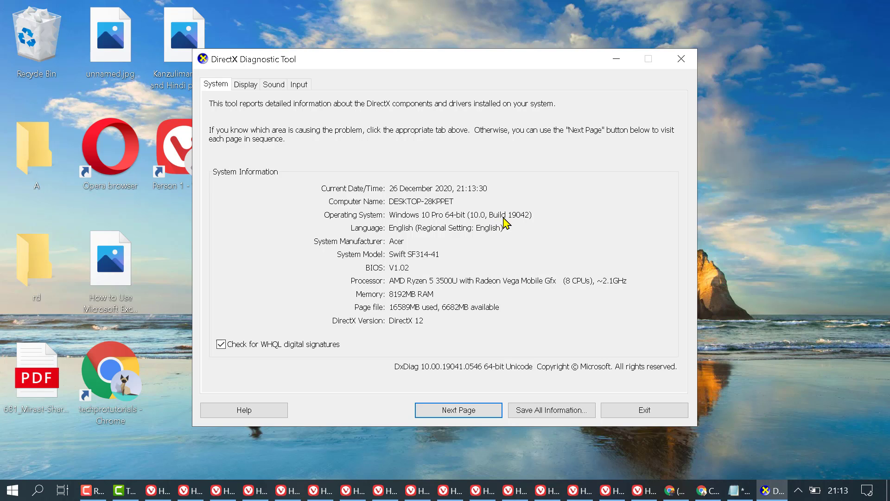
pyautogui.moveTo(514, 222)
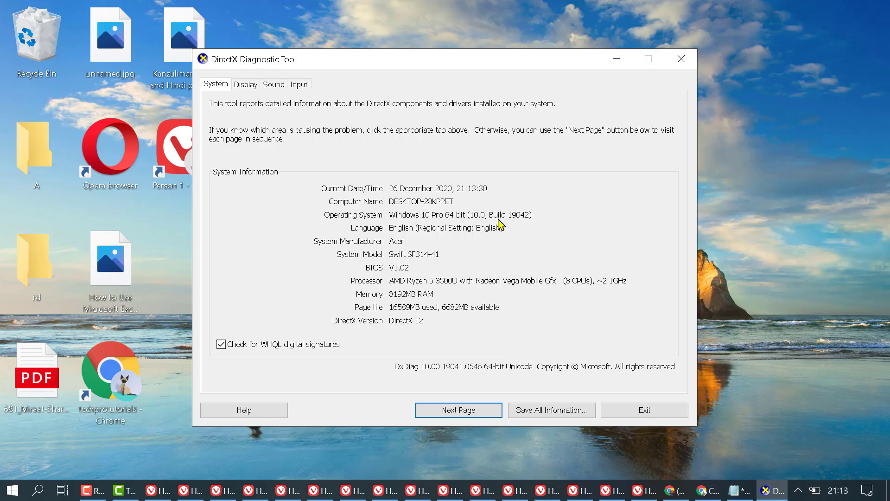
pyautogui.moveTo(514, 223)
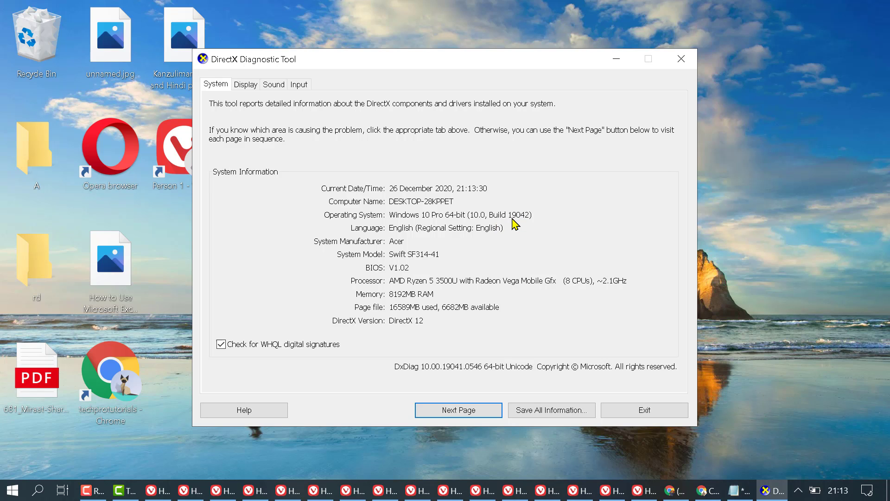
pyautogui.moveTo(600, 228)
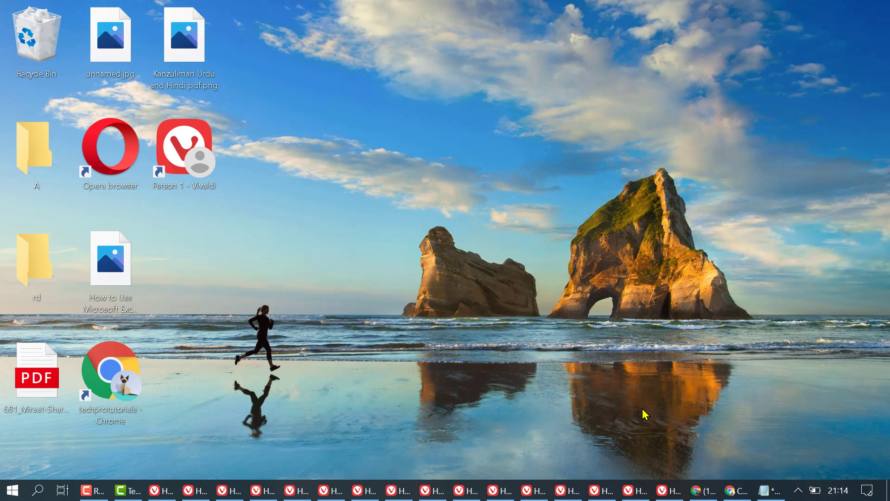
pyautogui.moveTo(84, 466)
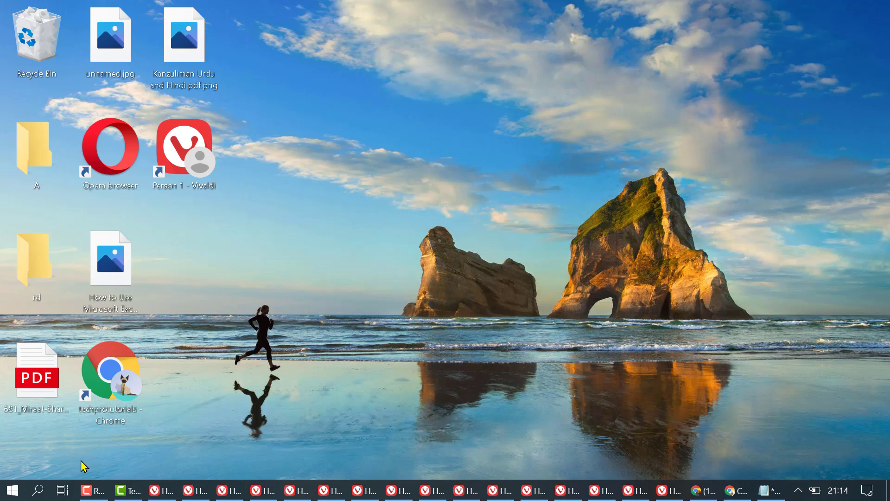
# - Search the taskbar for cmd and launch Command Prompt
pyautogui.click(38, 488)
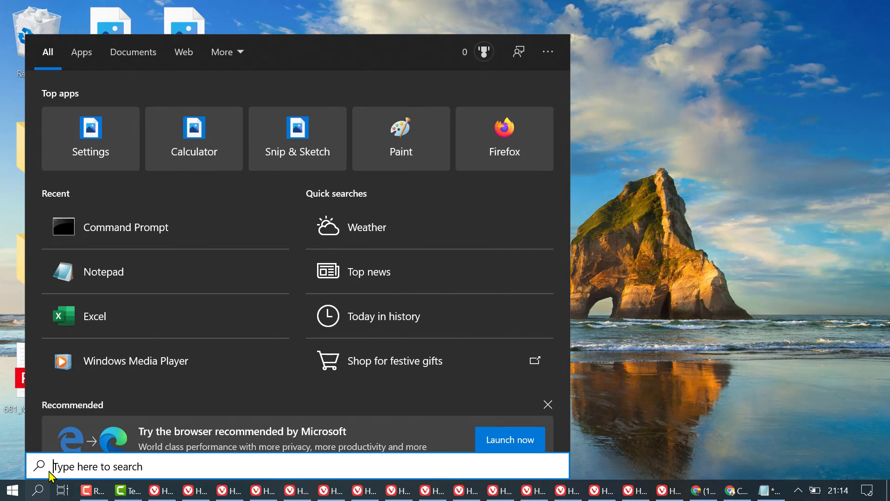
pyautogui.write('calculator')
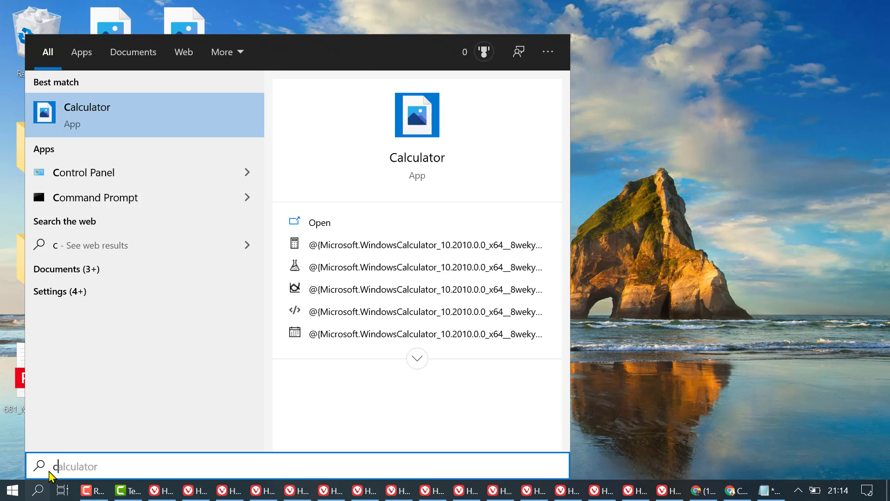
pyautogui.write('cmd')
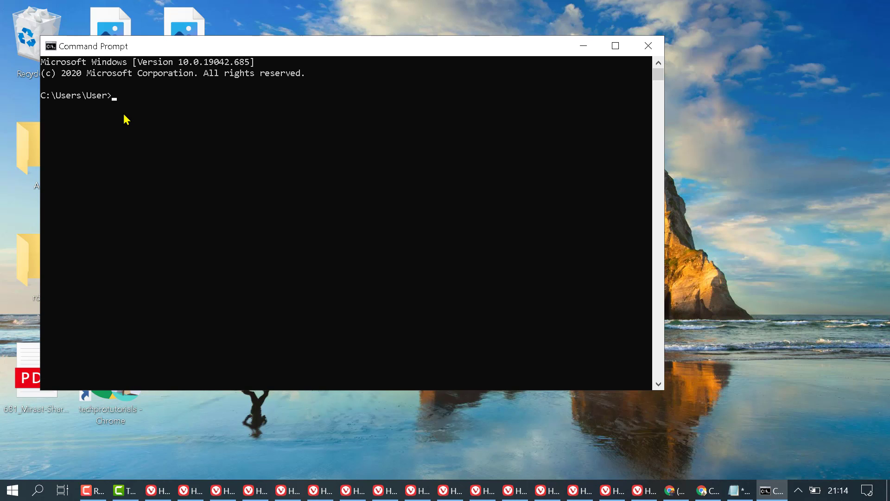
# - Drag Command Prompt toward screen centre to reveal the Version 10.0.19042.685 header
pyautogui.moveTo(91, 46); pyautogui.dragTo(244, 110)
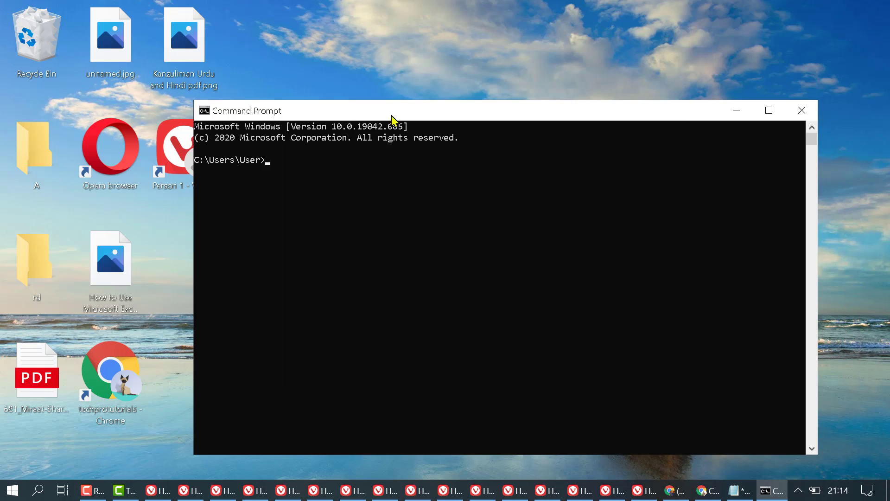
pyautogui.moveTo(347, 133)
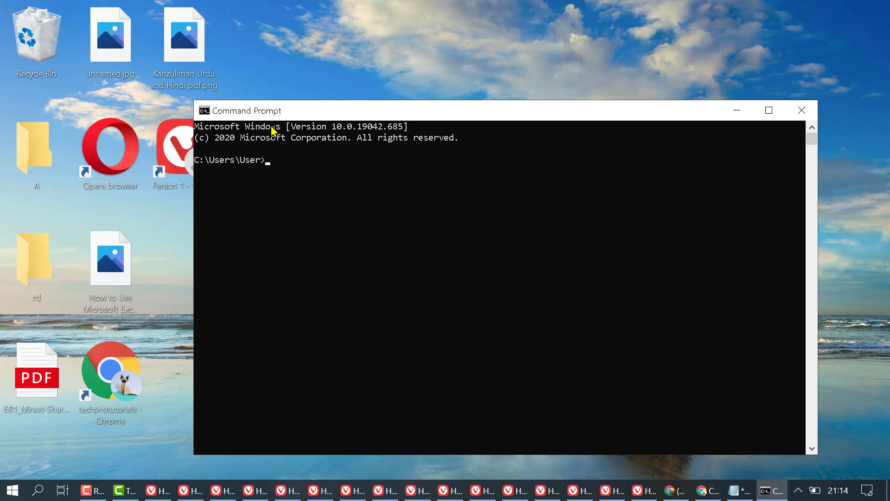
pyautogui.moveTo(338, 133)
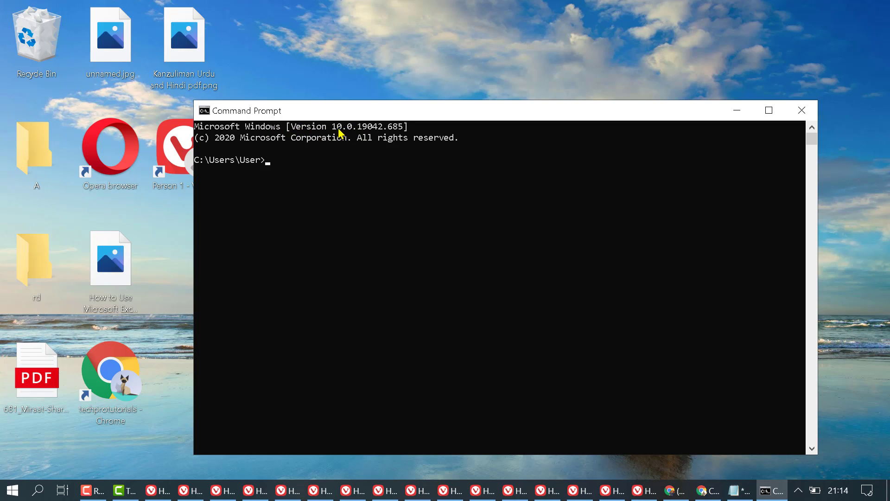